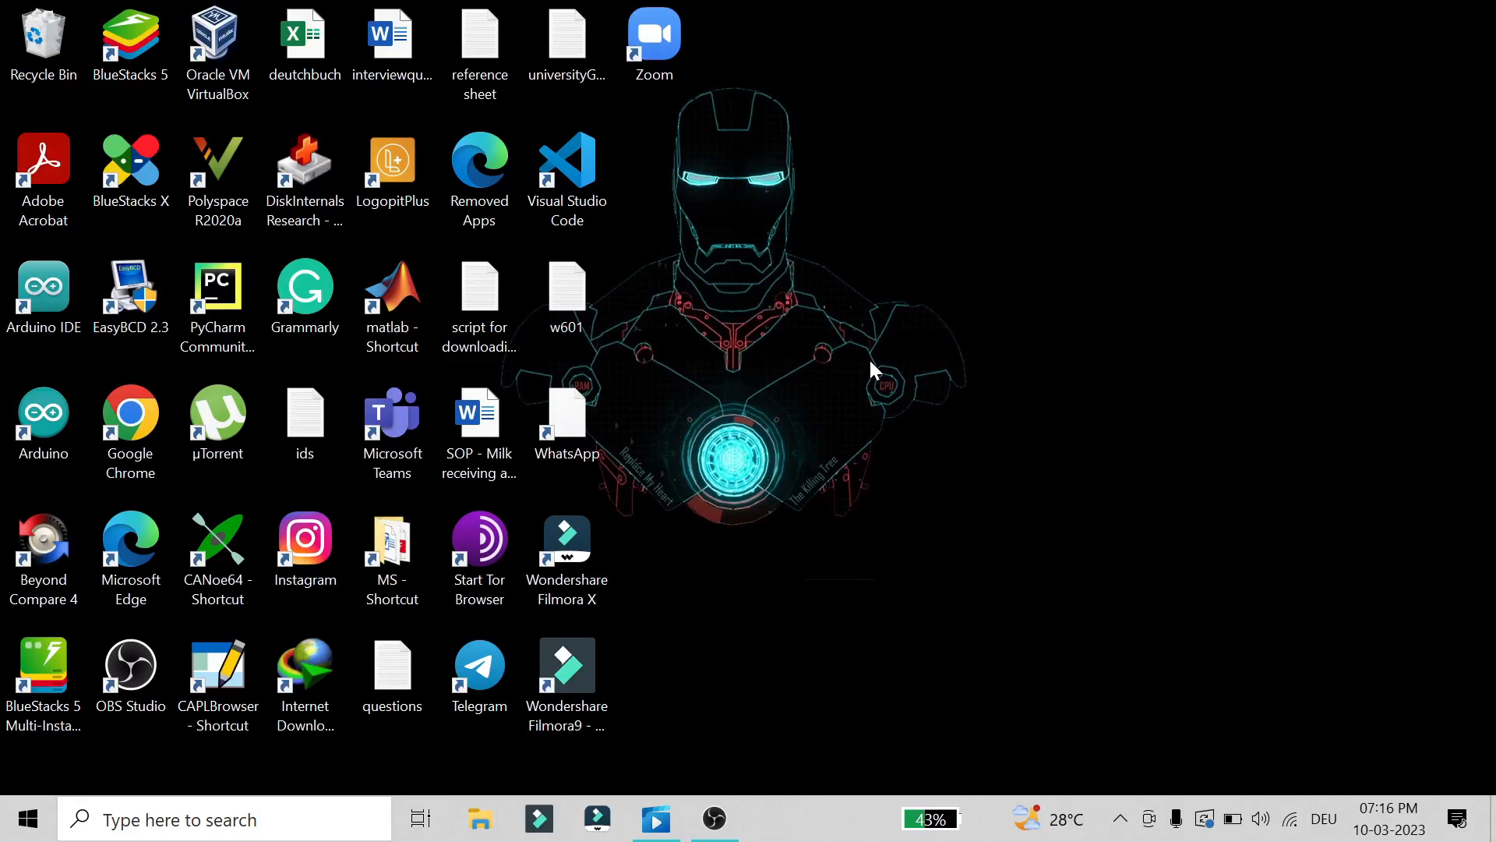
Step: Launch the Arduino IDE from its desktop shortcut into a new blank sketch
{"action": "left_click", "coordinate": [44, 295]}
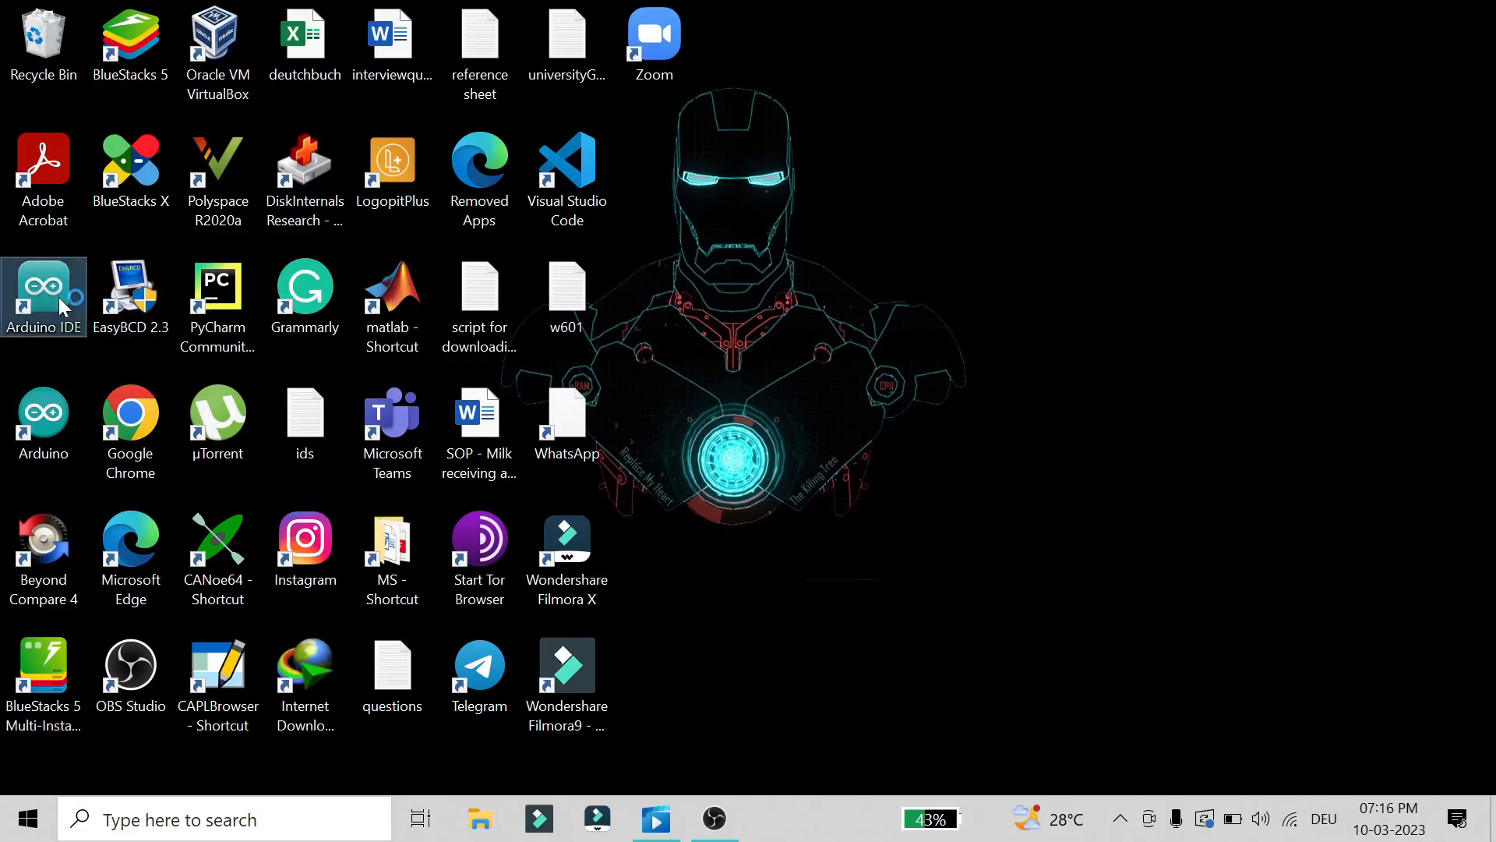
{"action": "mouse_move", "coordinate": [44, 296]}
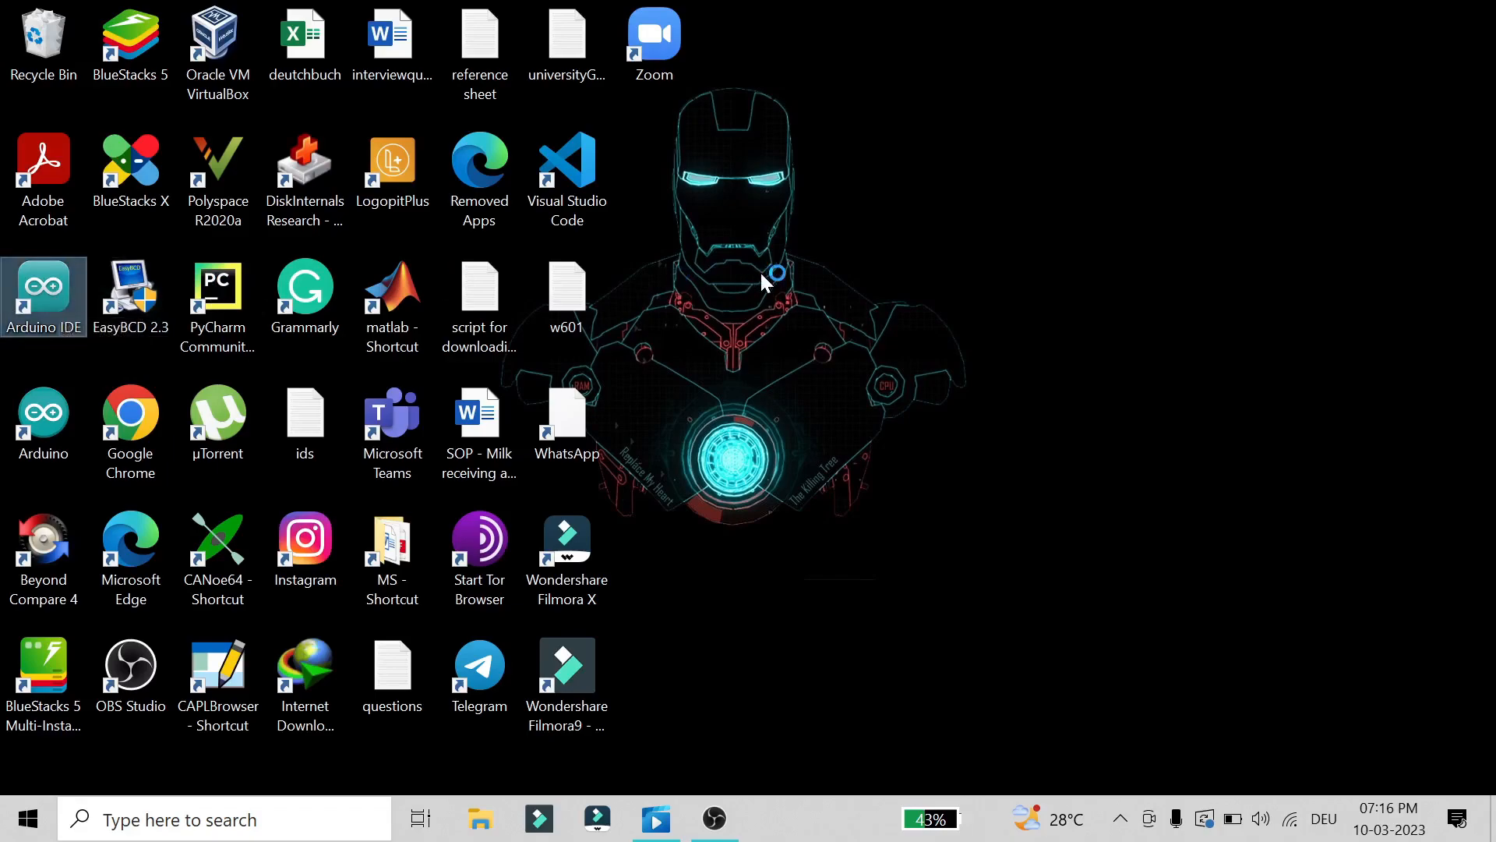
{"action": "mouse_move", "coordinate": [763, 282]}
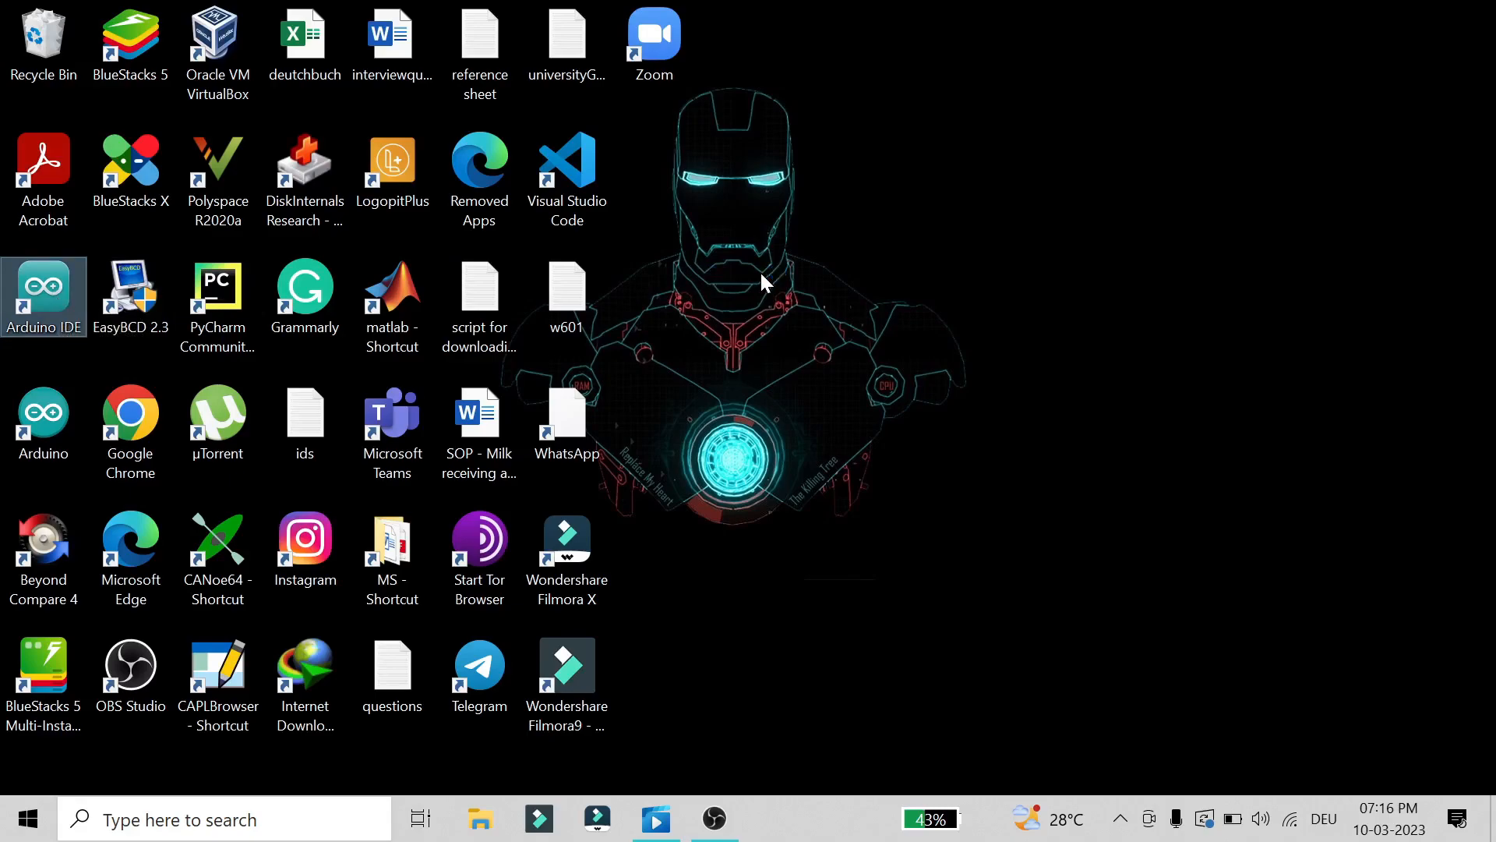
{"action": "double_click", "coordinate": [43, 296]}
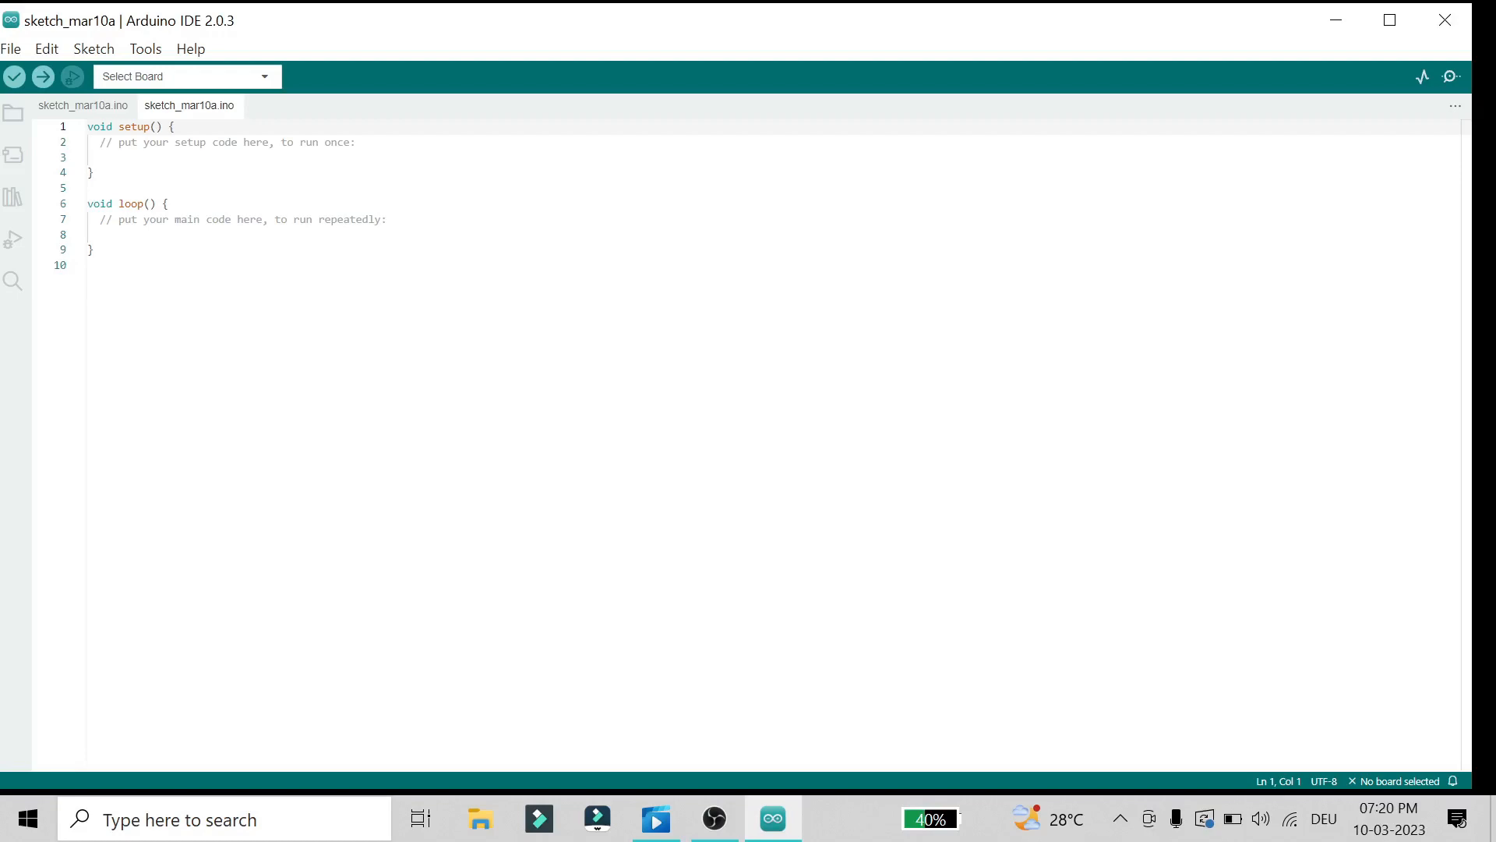
{"action": "mouse_move", "coordinate": [223, 87]}
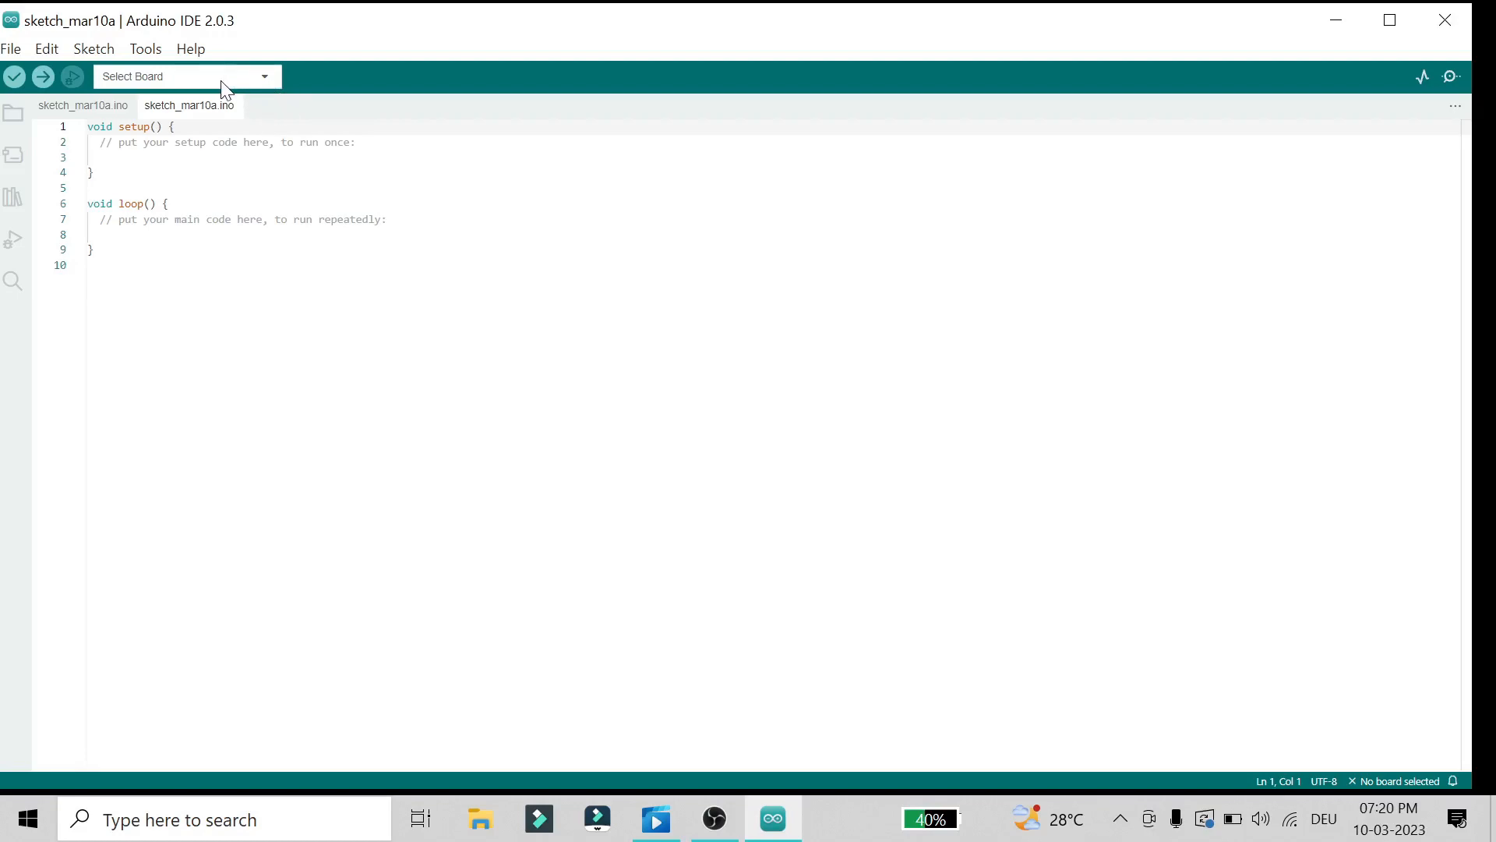
Step: Choose Arduino Uno on COM5 Serial Port (USB) in the board and port chooser
{"action": "left_click", "coordinate": [185, 77]}
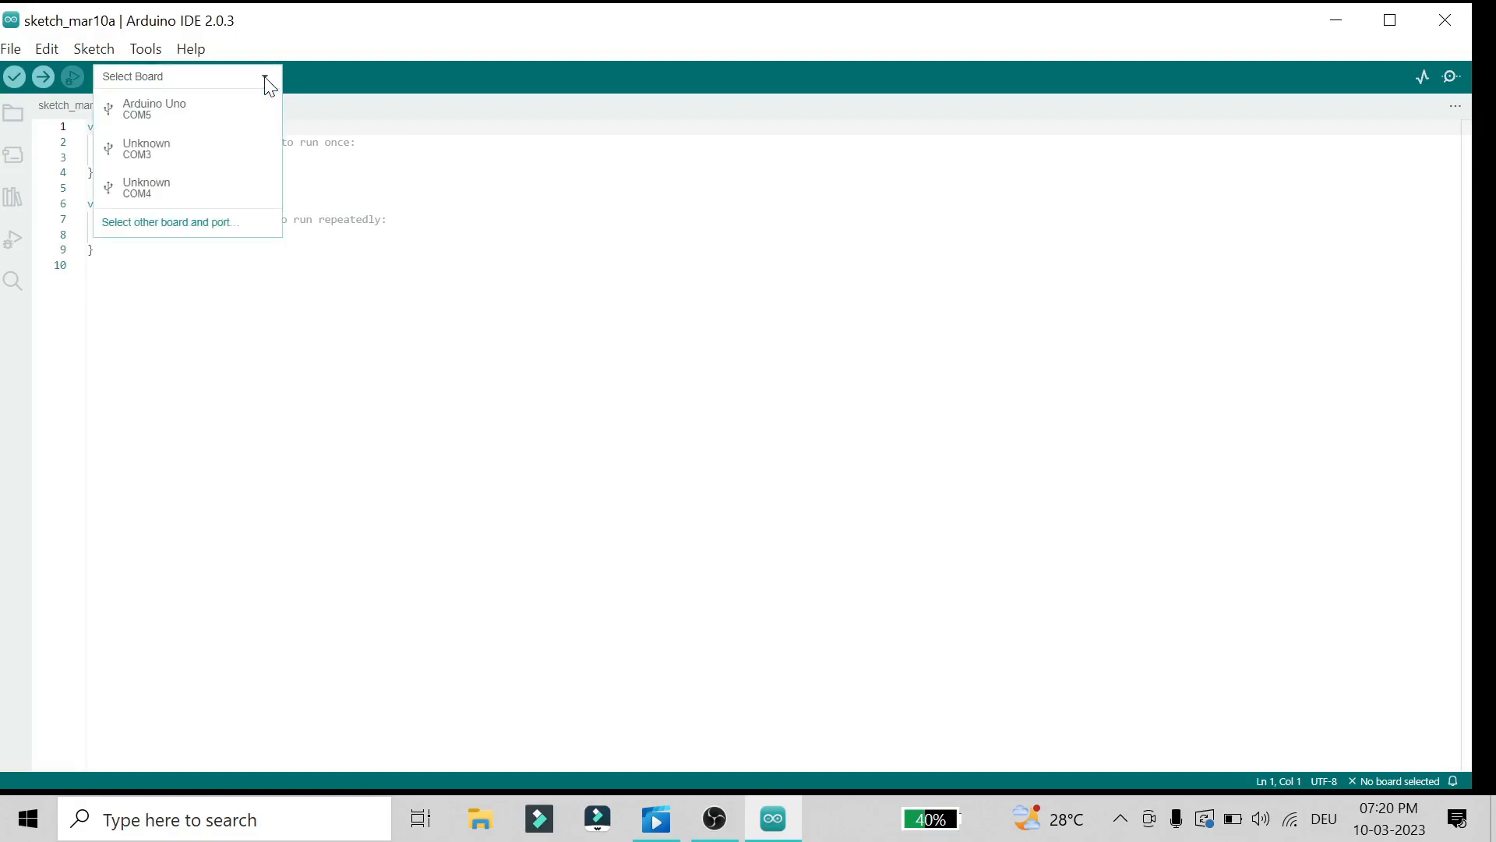
{"action": "mouse_move", "coordinate": [197, 234]}
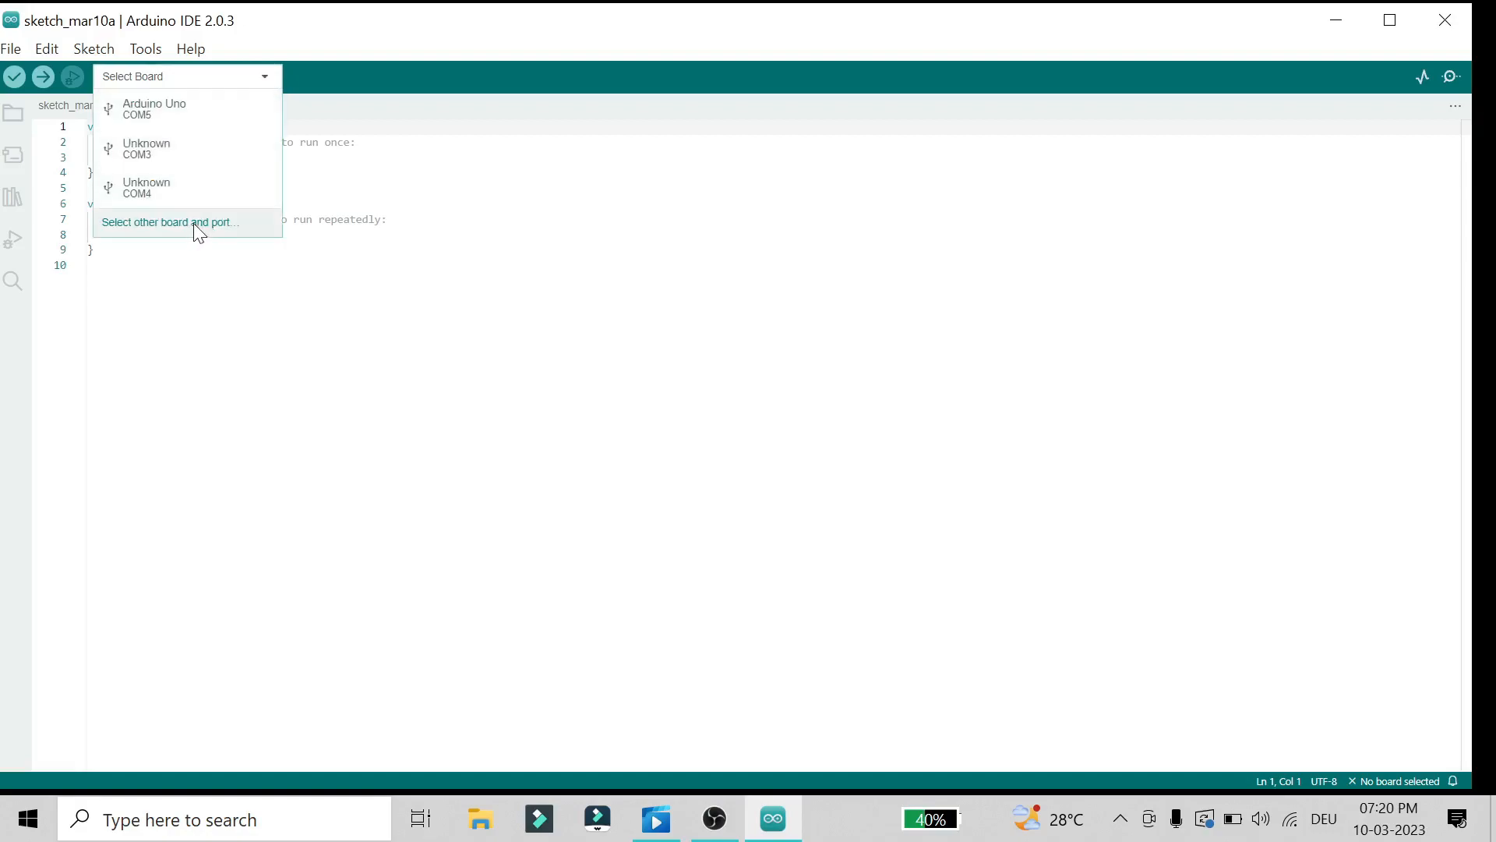
{"action": "left_click", "coordinate": [170, 221]}
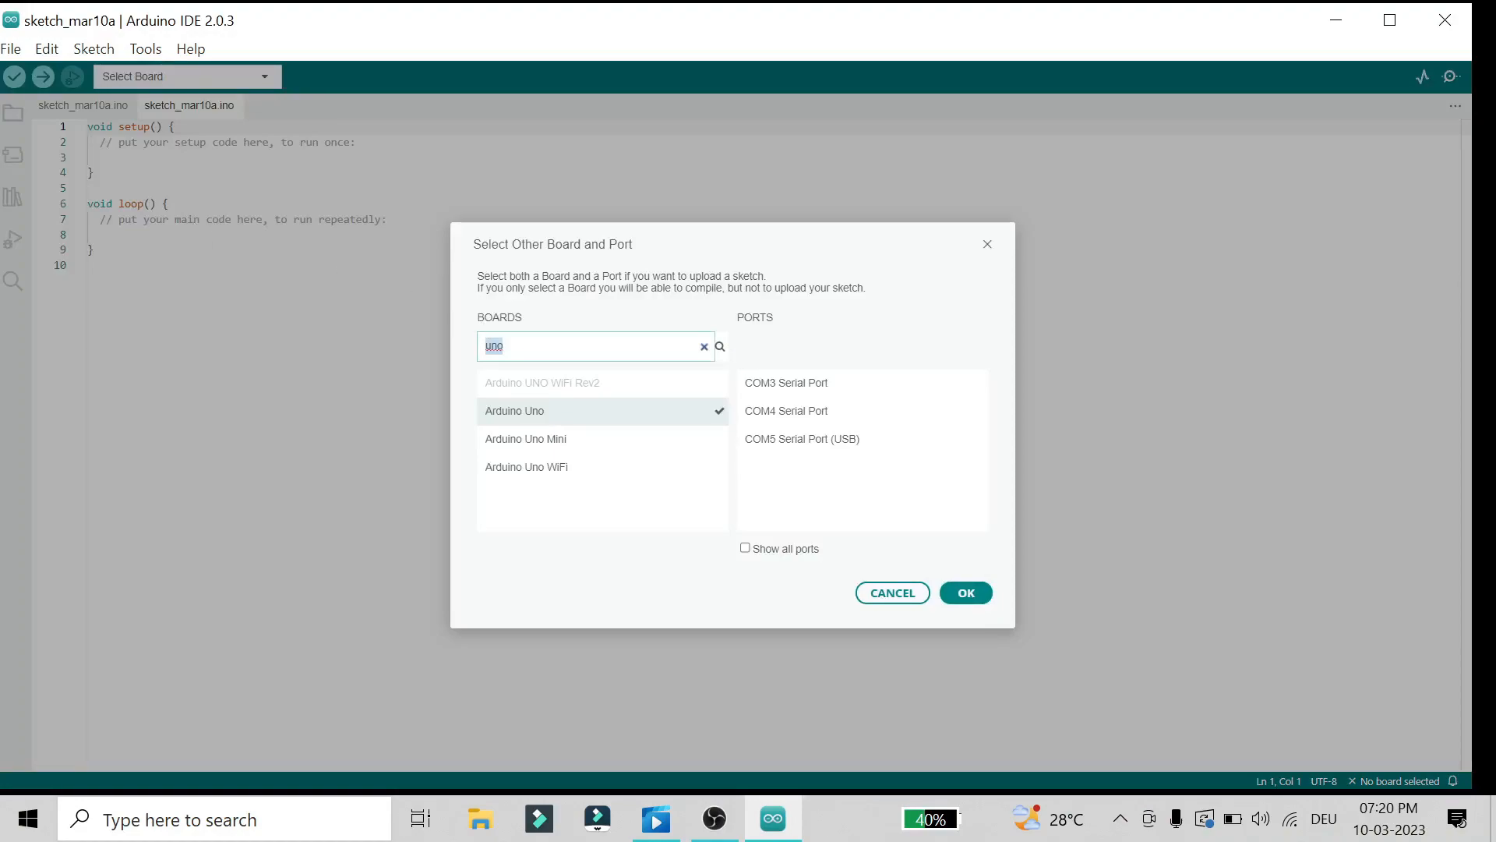
{"action": "mouse_move", "coordinate": [648, 441]}
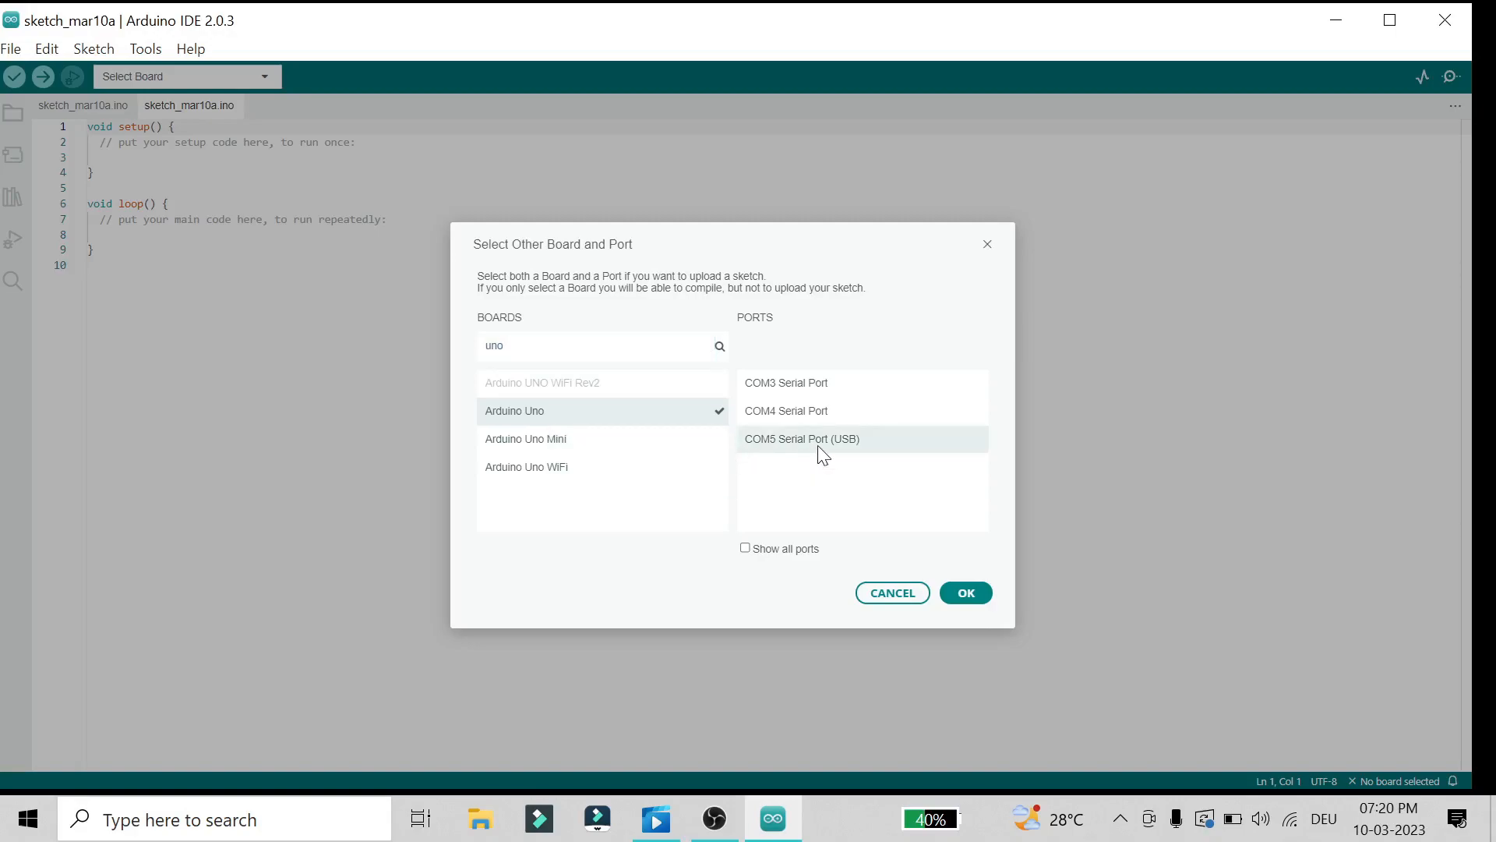
{"action": "left_click", "coordinate": [801, 438]}
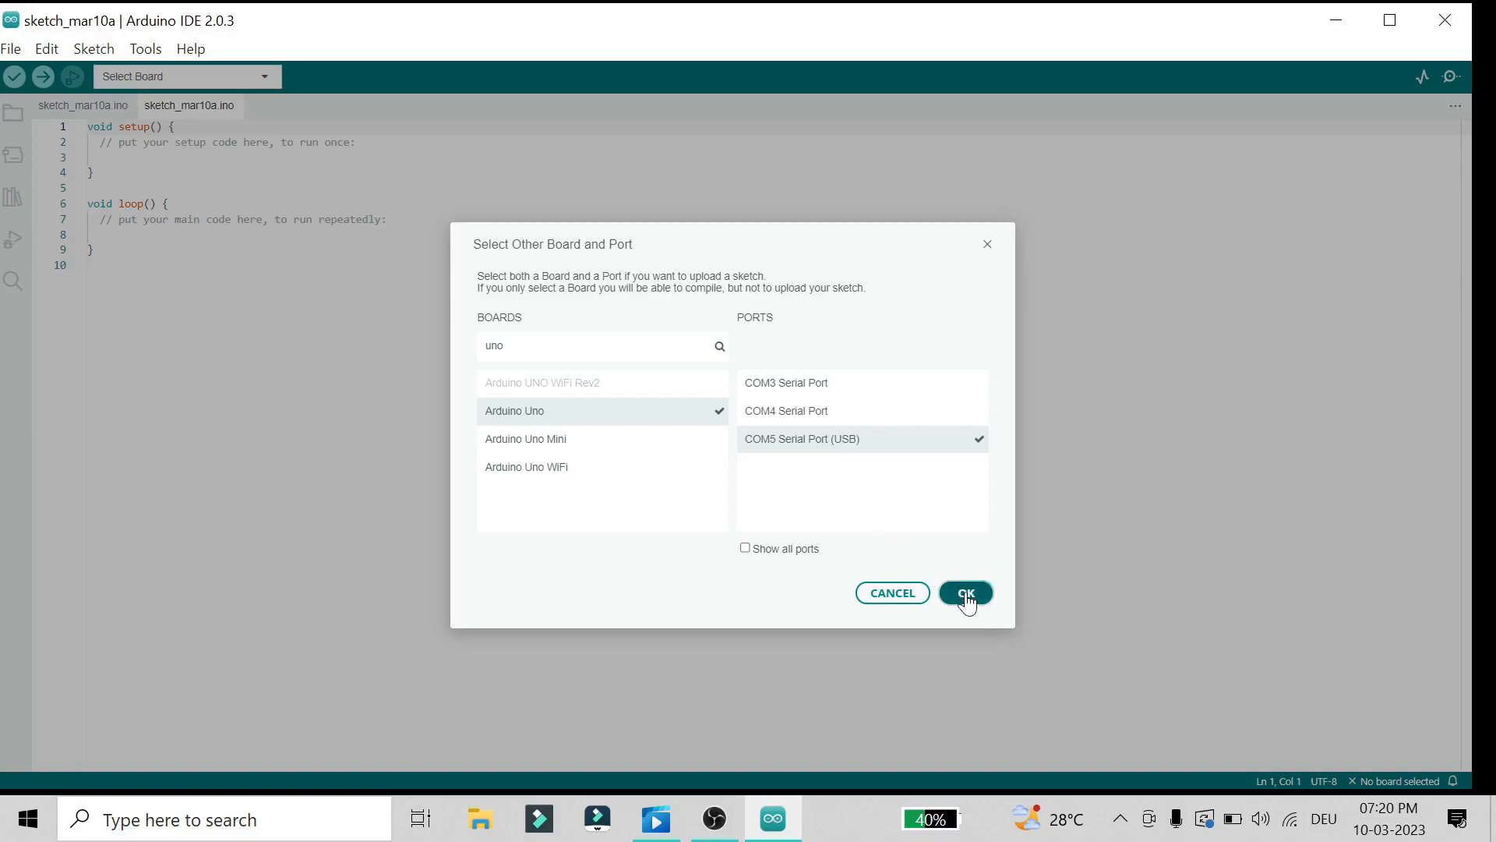
{"action": "left_click", "coordinate": [965, 592]}
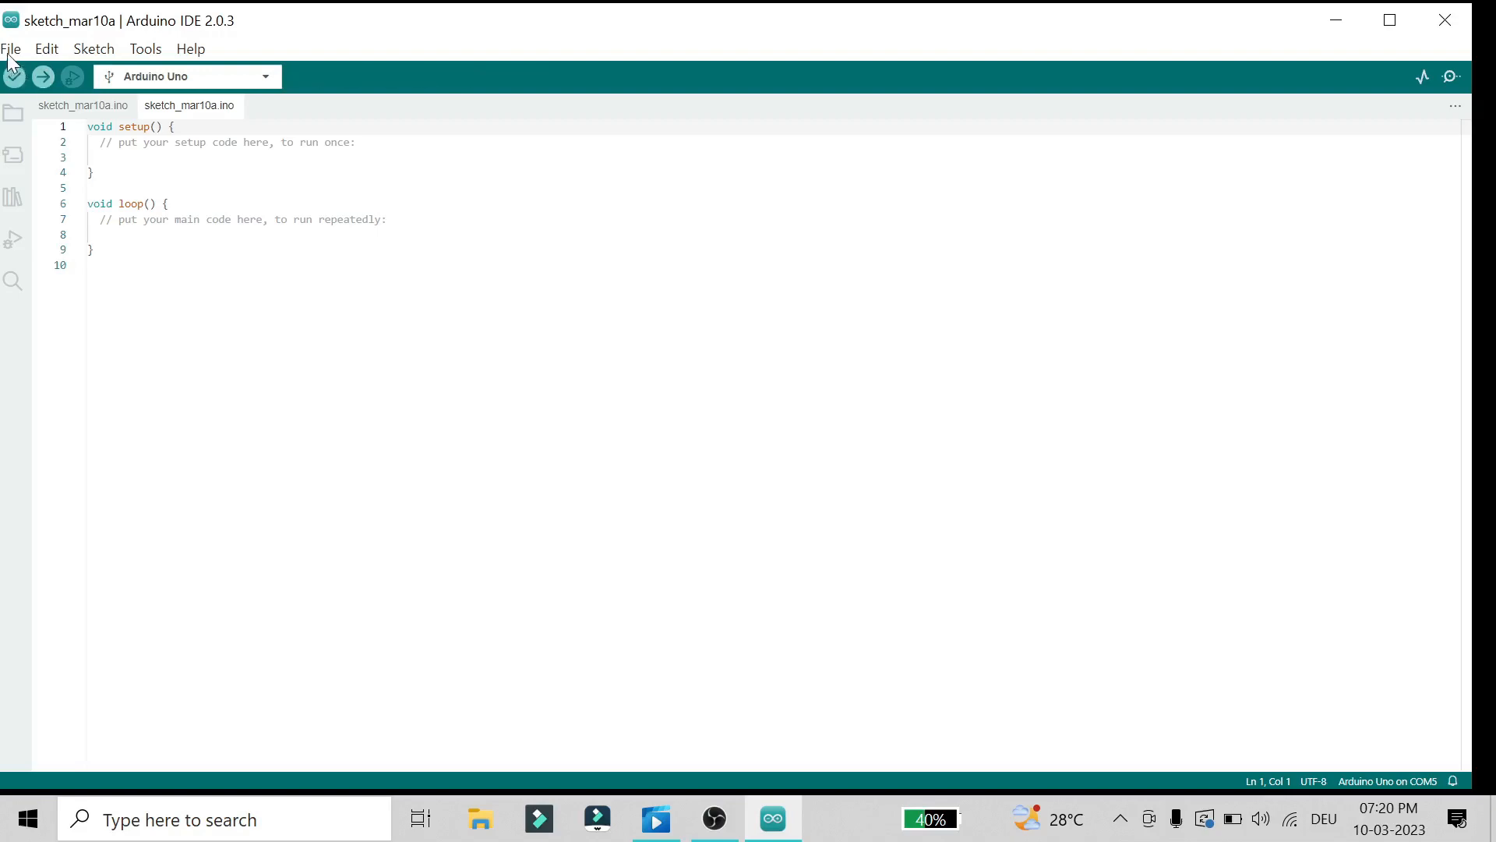
Step: Load the 01.Basics Blink example and maximize its new window
{"action": "left_click", "coordinate": [11, 48]}
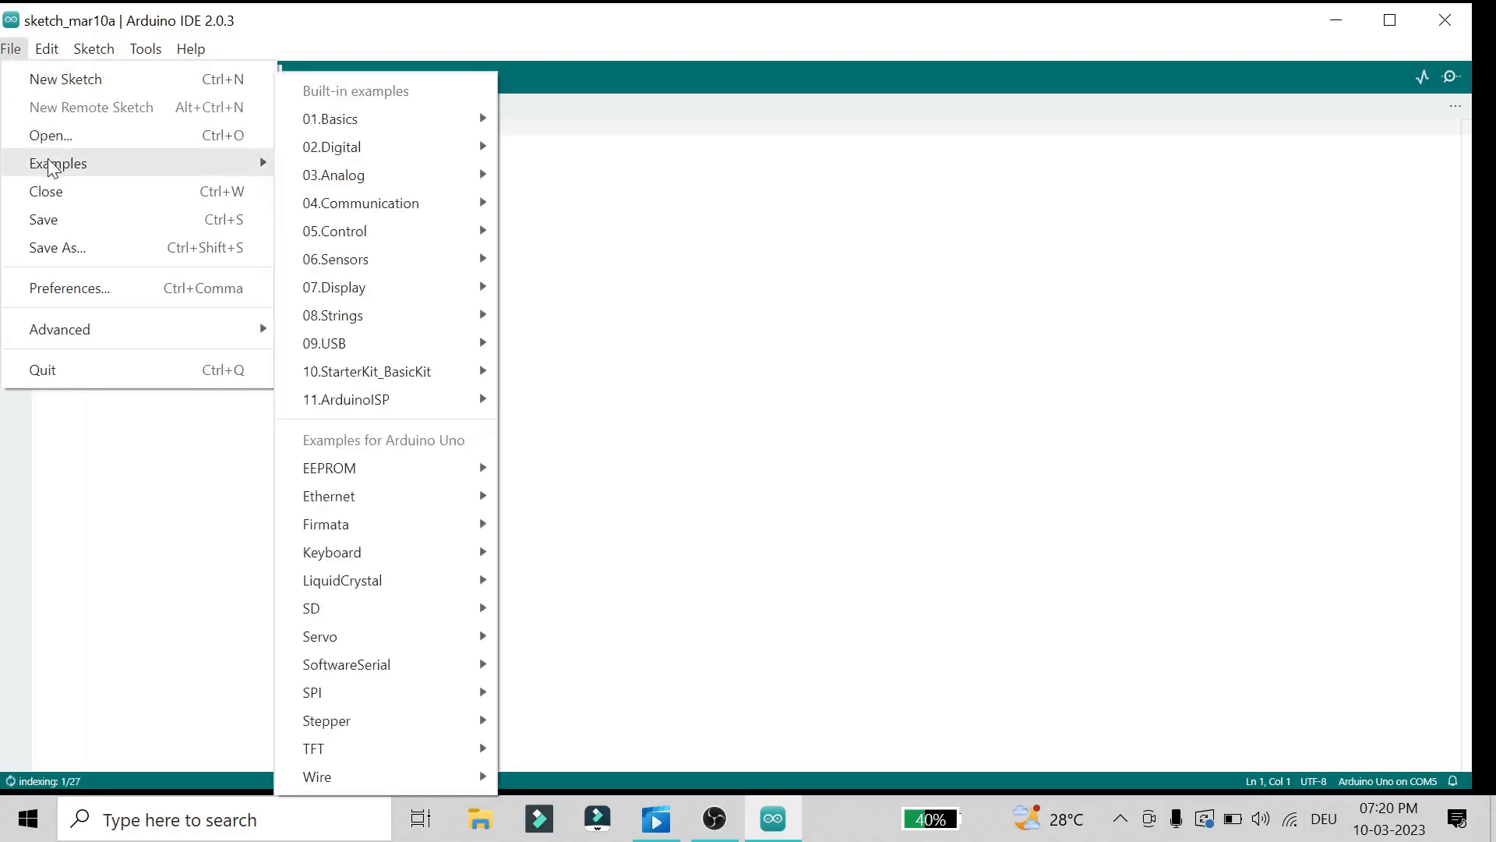
{"action": "mouse_move", "coordinate": [330, 119]}
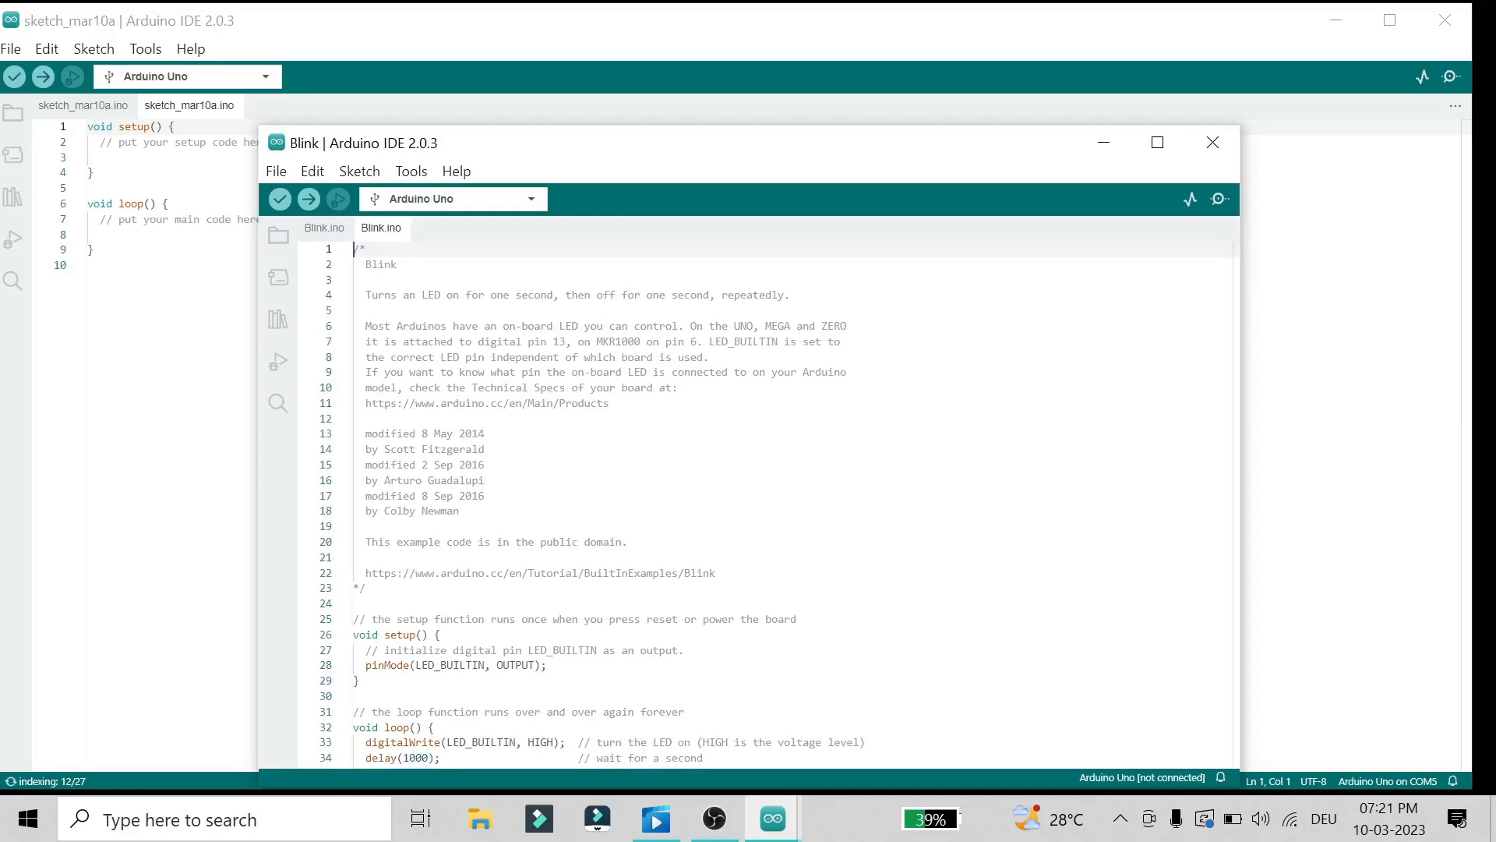
{"action": "left_click", "coordinate": [1157, 142]}
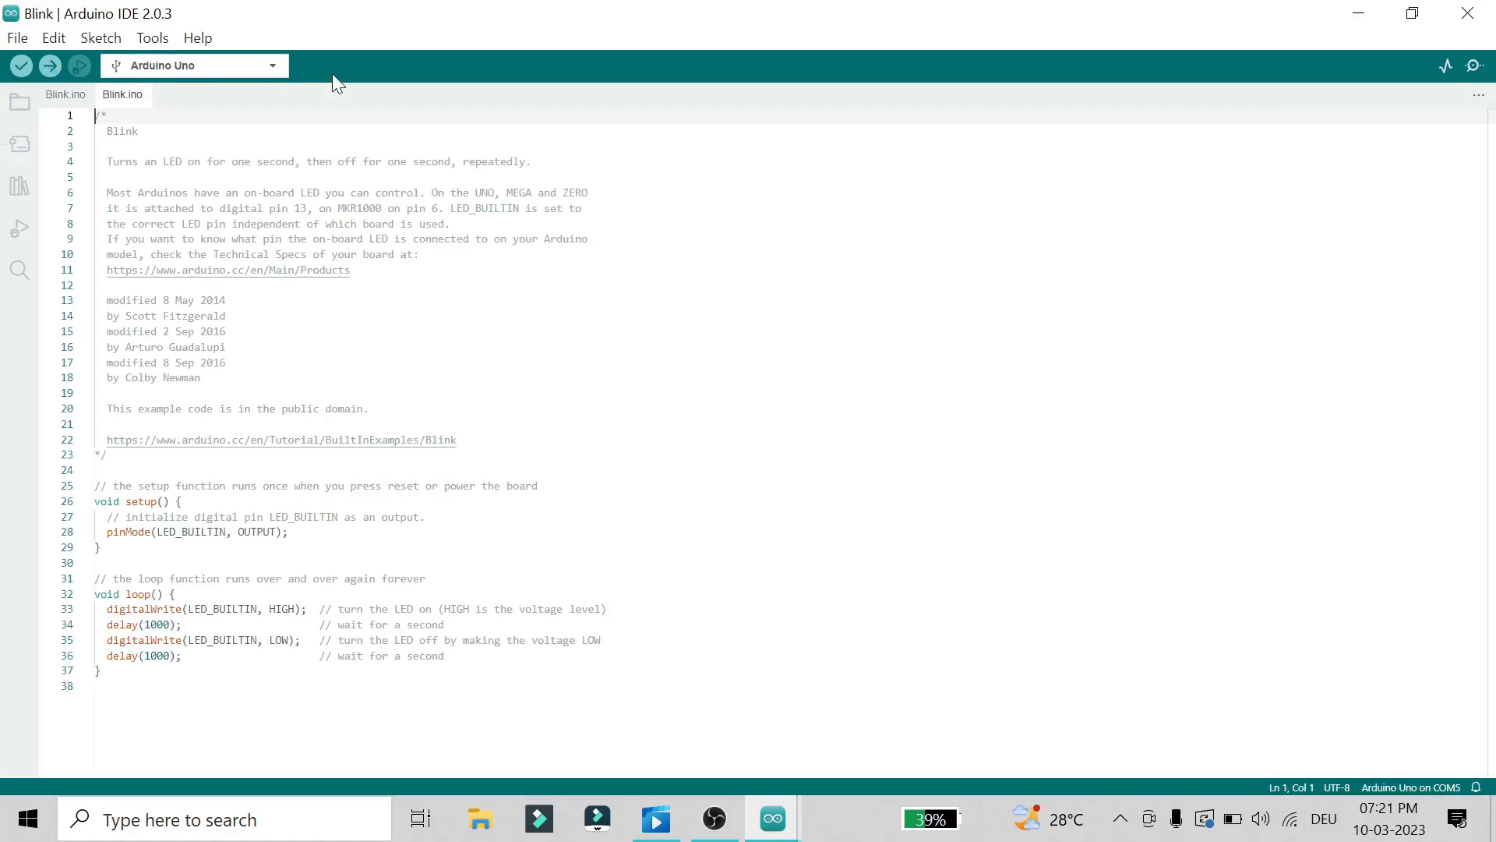
{"action": "mouse_move", "coordinate": [20, 65]}
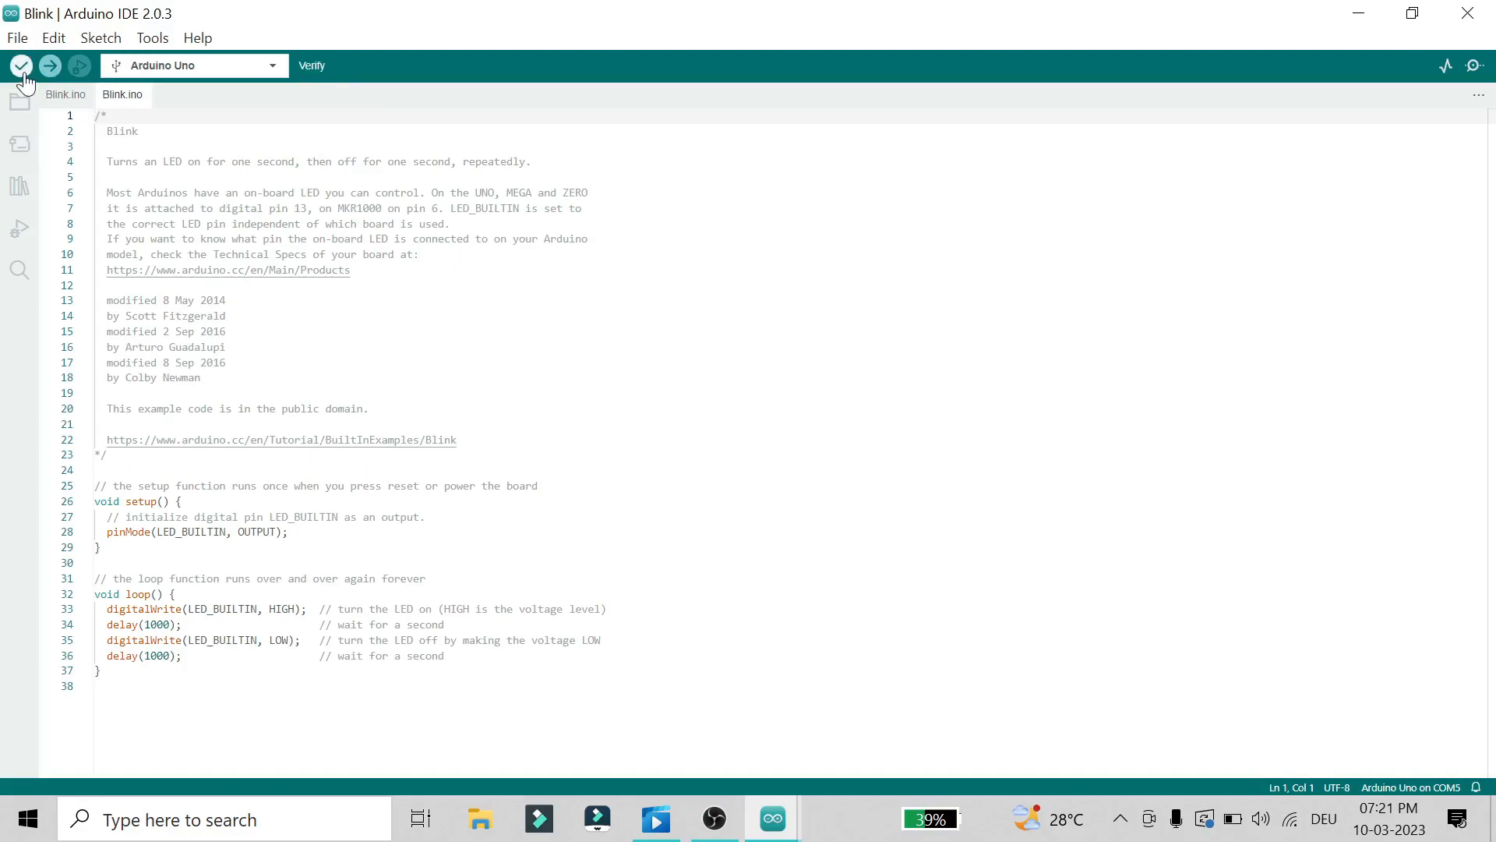
Step: Verify the Blink sketch, compiling to 924 bytes program storage and 9 bytes dynamic memory
{"action": "left_click", "coordinate": [20, 66]}
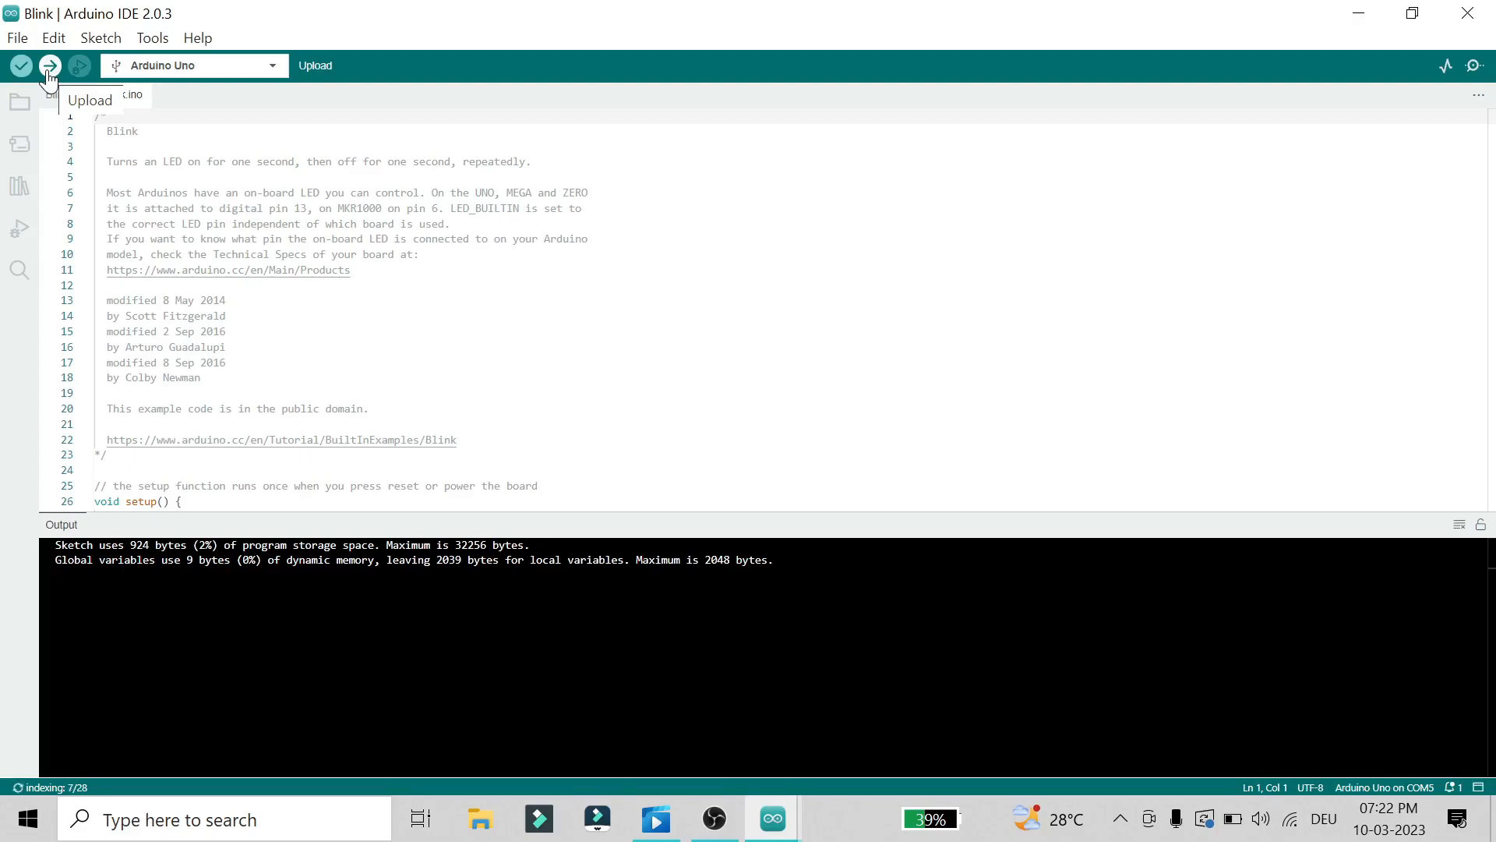
Step: Upload the compiled Blink sketch to the Arduino Uno on COM5
{"action": "left_click", "coordinate": [48, 65]}
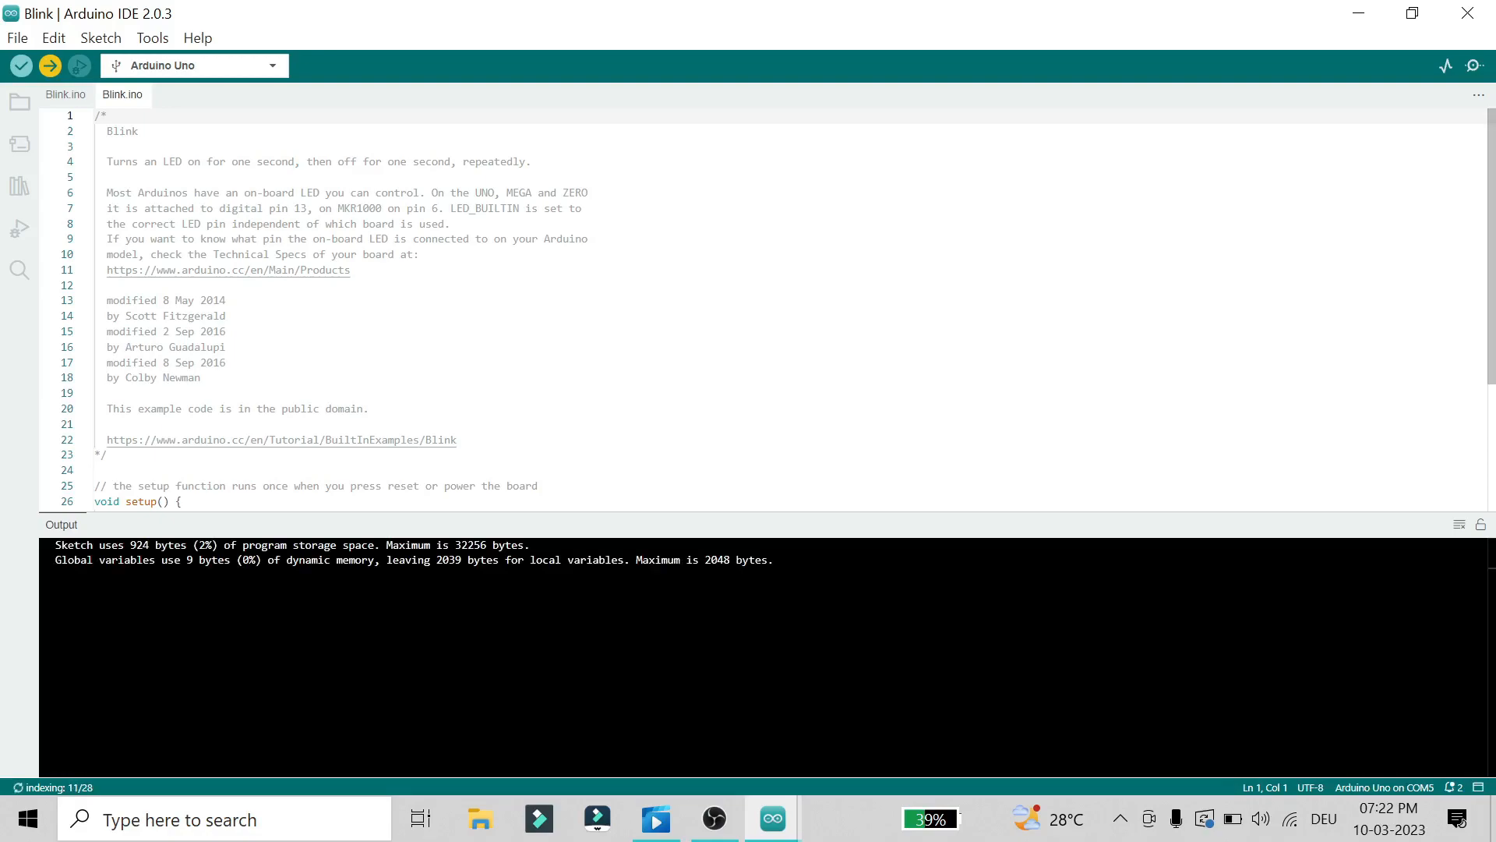
{"action": "left_click", "coordinate": [49, 65]}
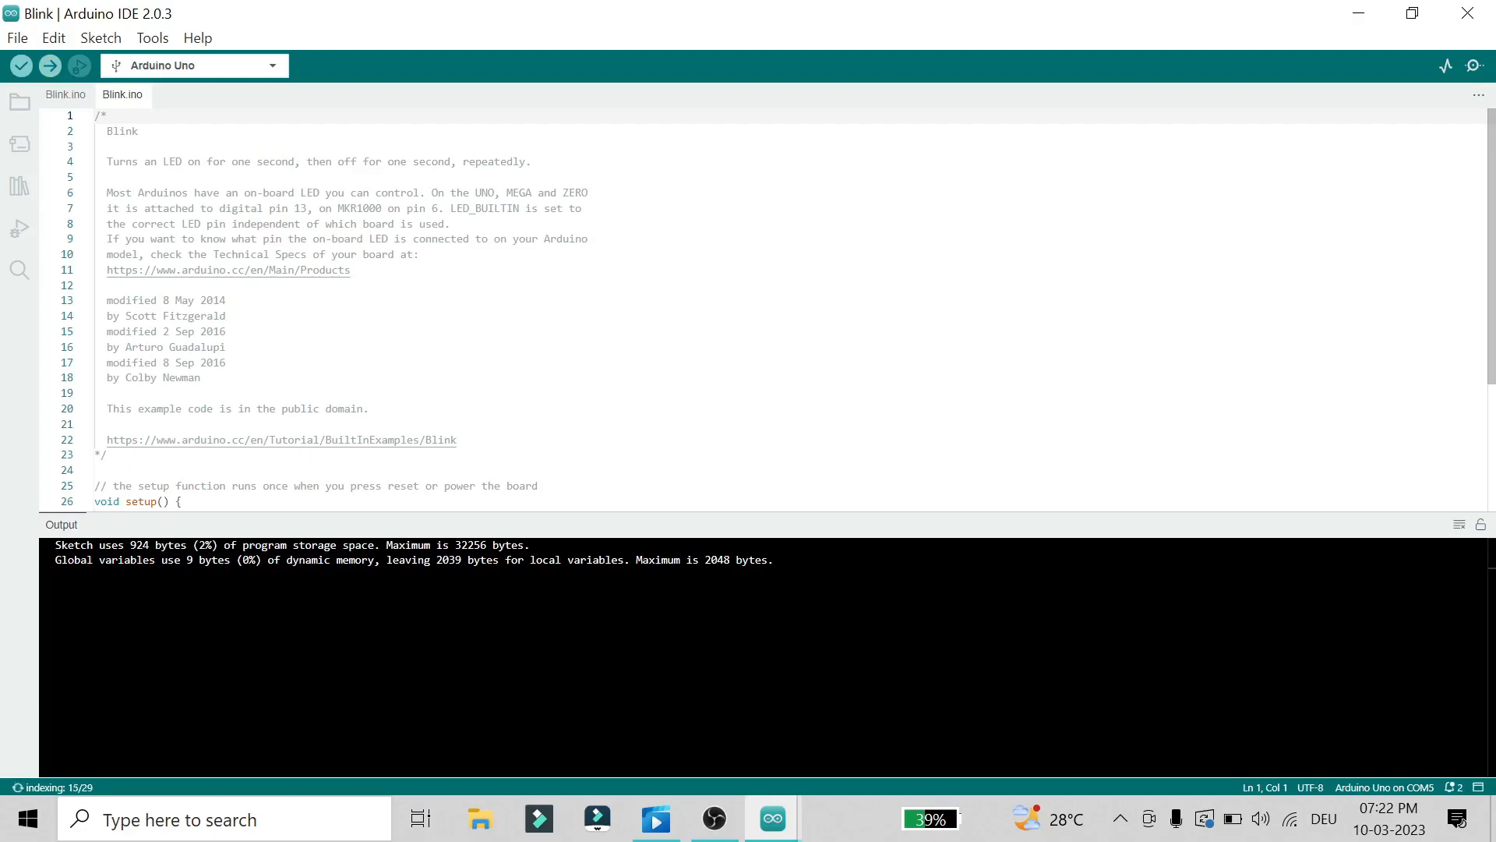
Step: Begin editing the first delay(1000) value on line 34 of loop()
{"action": "scroll", "scroll_direction": "down", "scroll_amount": 3}
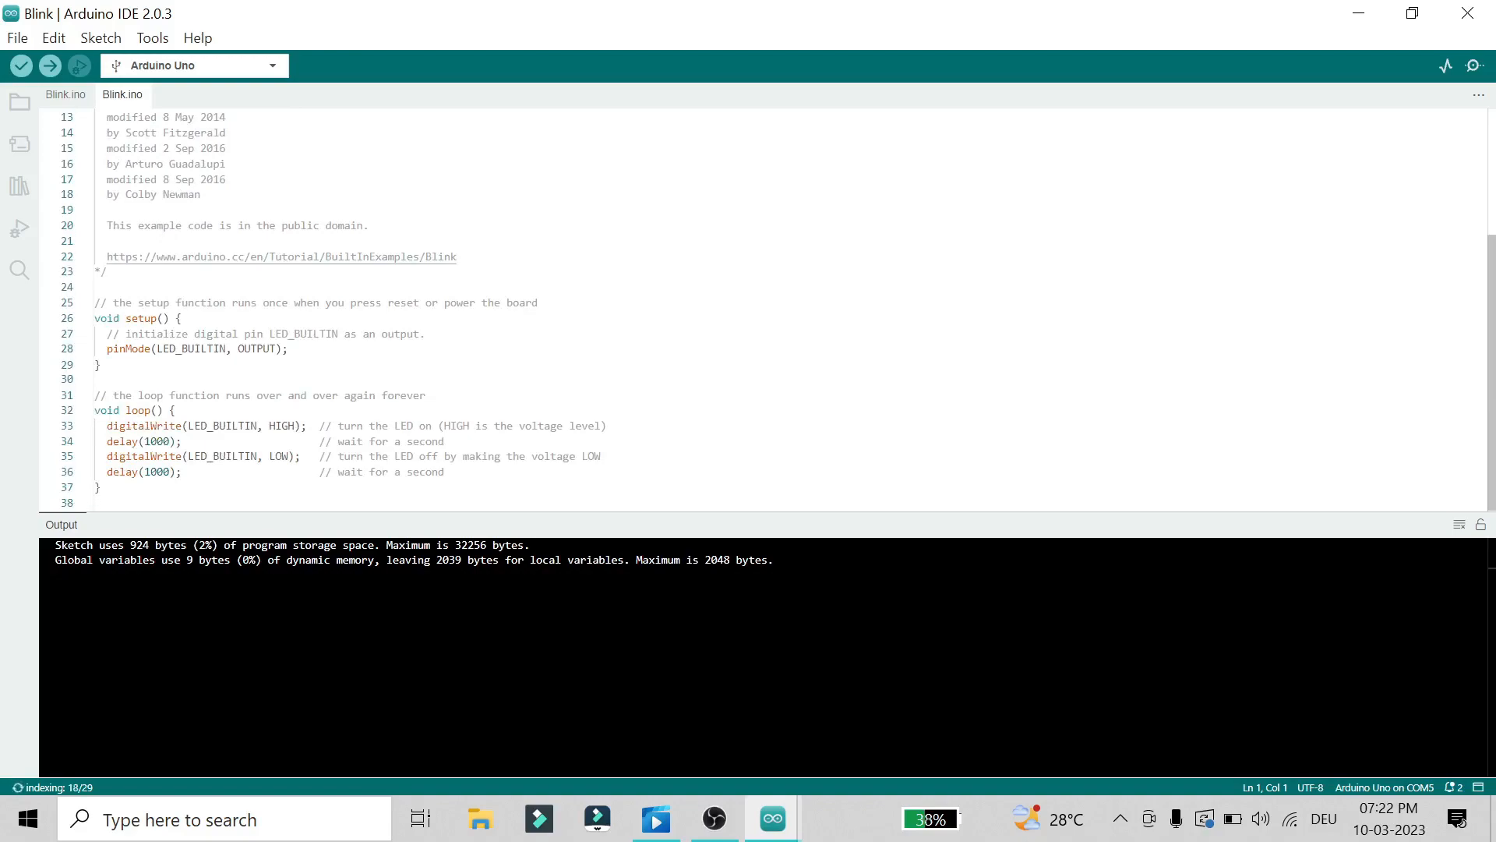
{"action": "key", "text": "Backspace"}
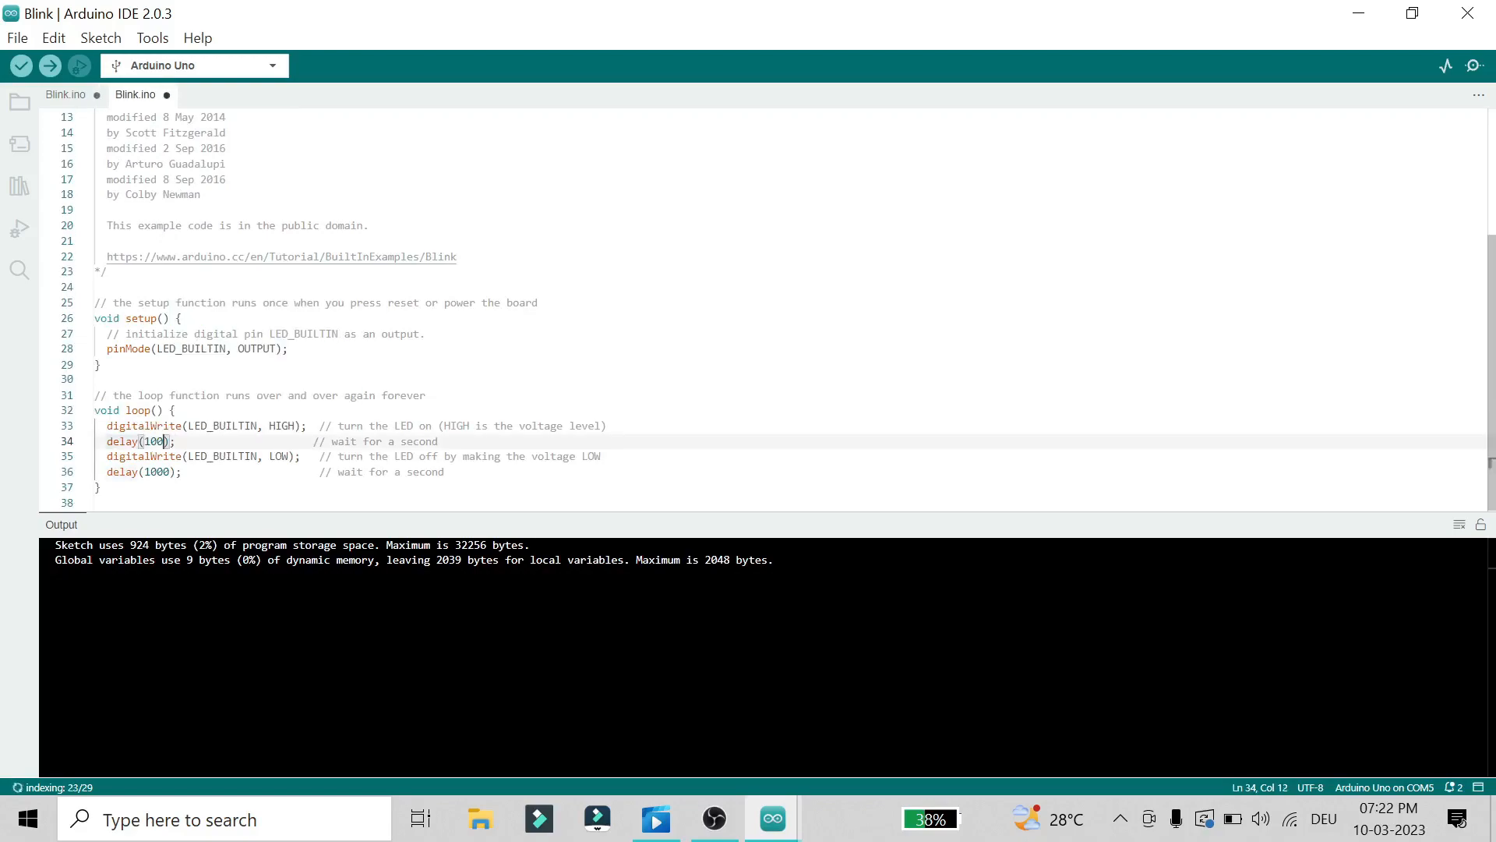